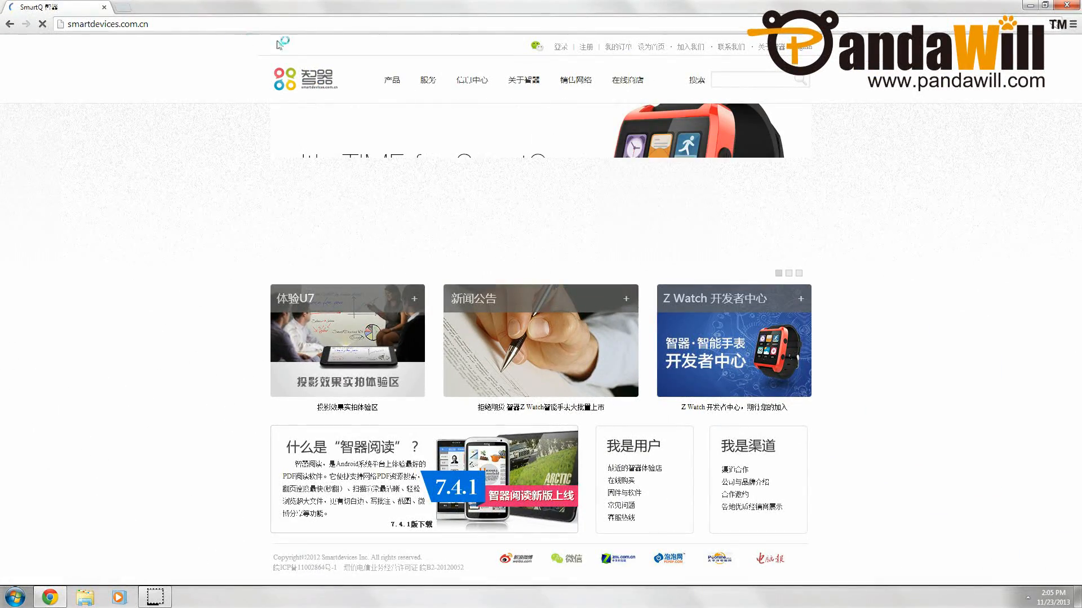
Go from the SmartQ homepage's 服务 menu to the Z Watch download center.
left_click(427, 79)
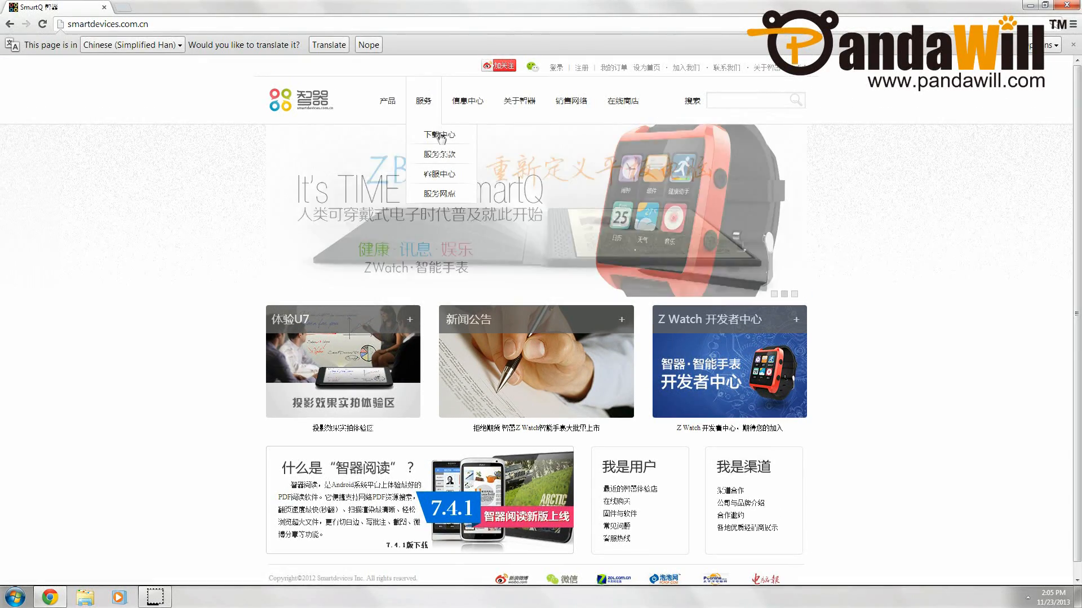
left_click(436, 134)
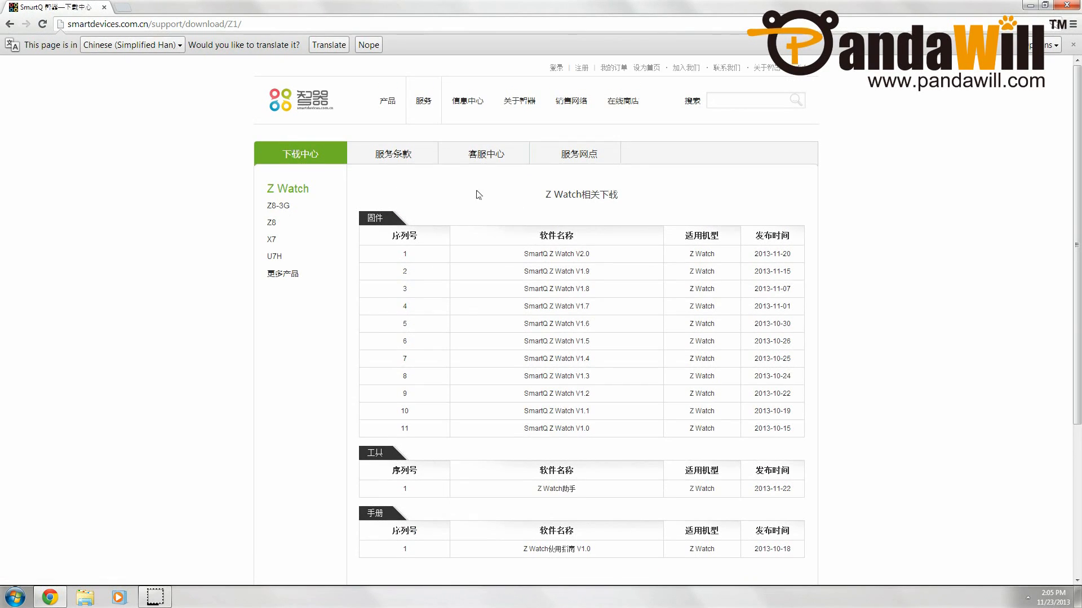
mouse_move(421, 317)
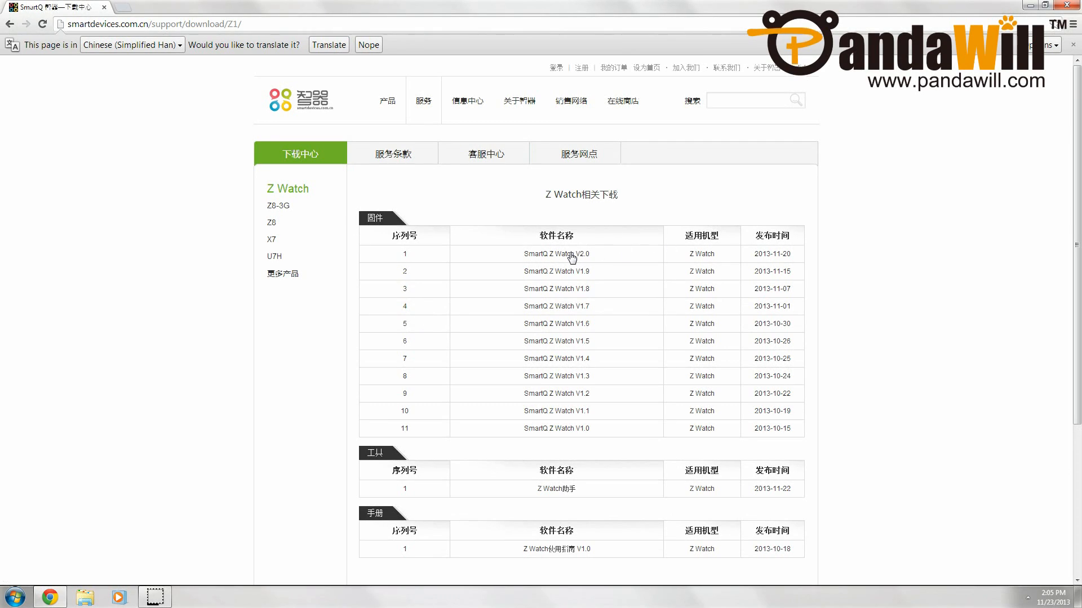
Translate the SmartQ Z Watch V2.0 page to English and download its firmware update zip.
left_click(556, 253)
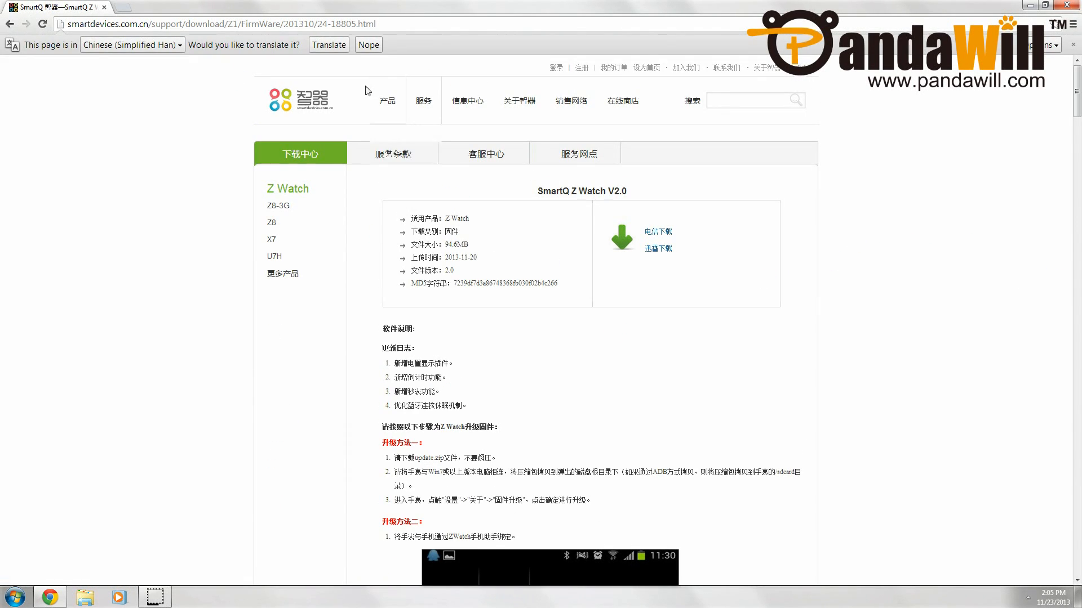
left_click(328, 44)
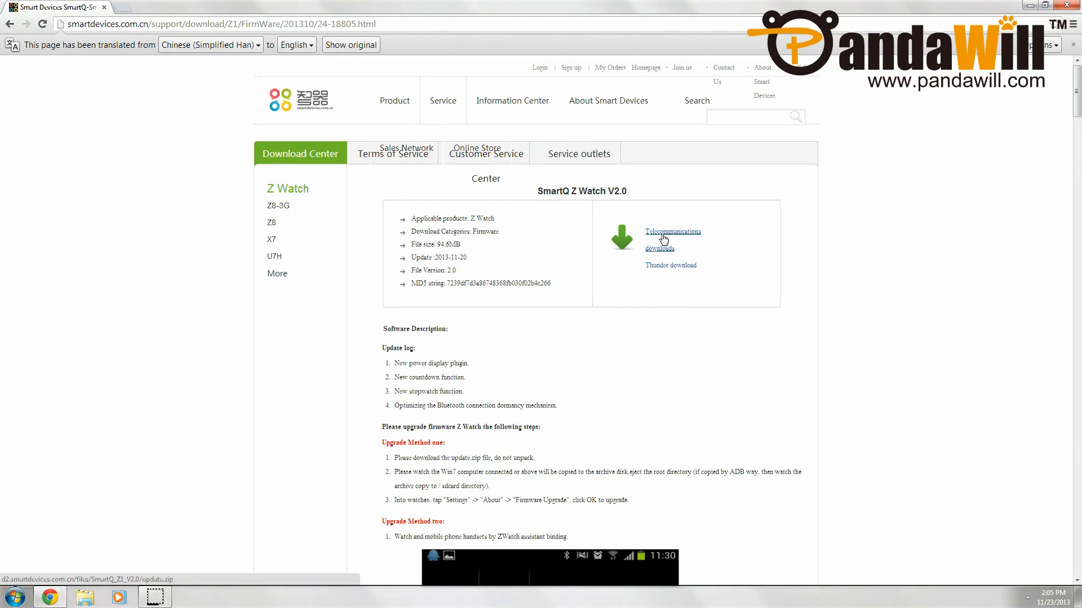
left_click(672, 235)
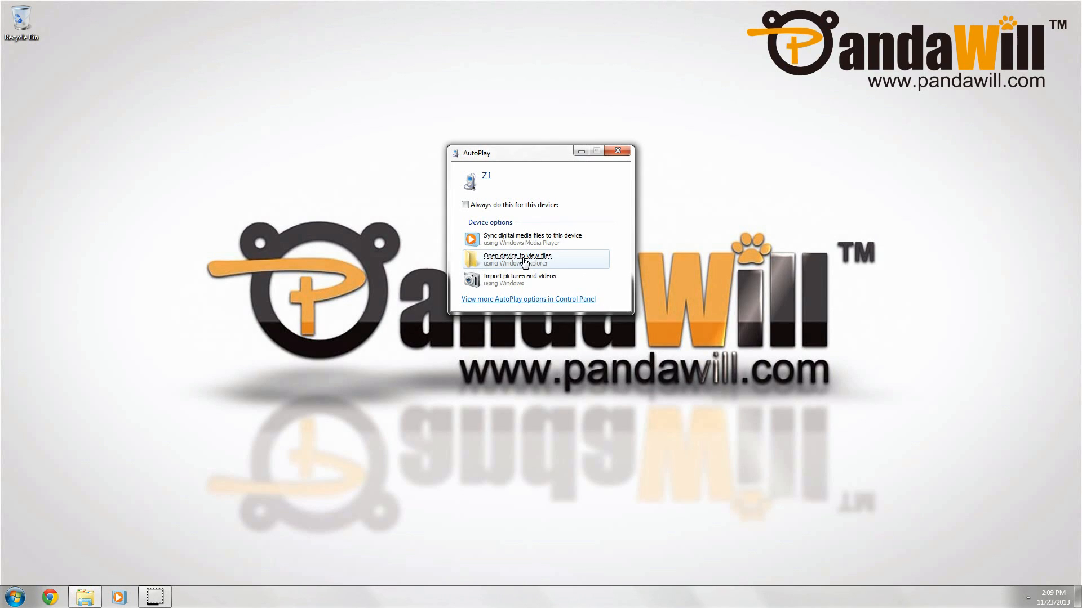
Browse the watch's files via AutoPlay and open the Z1 device from Computer.
left_click(524, 259)
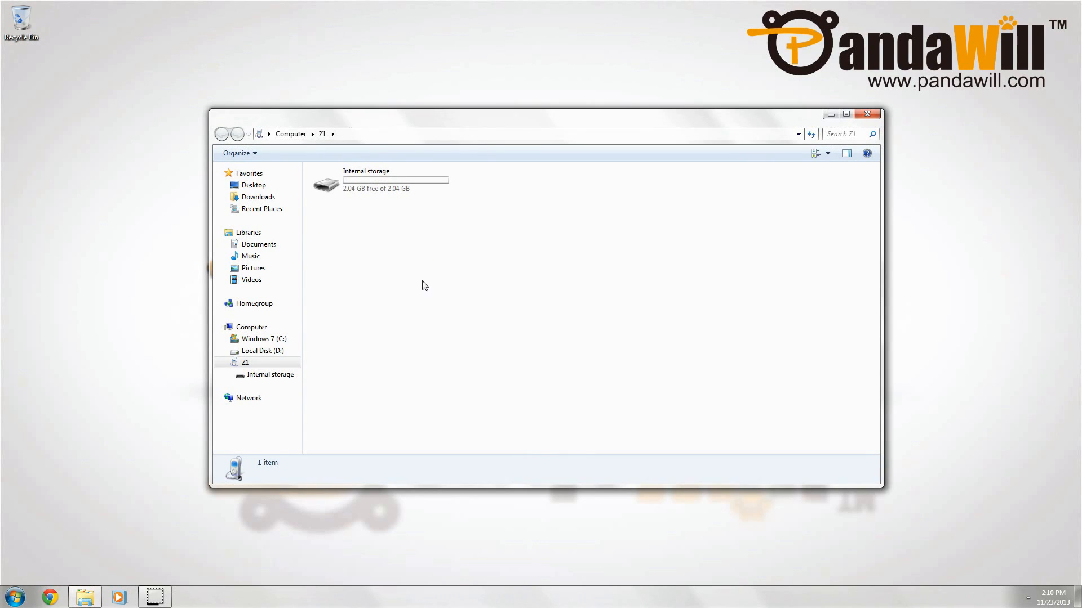
left_click(13, 596)
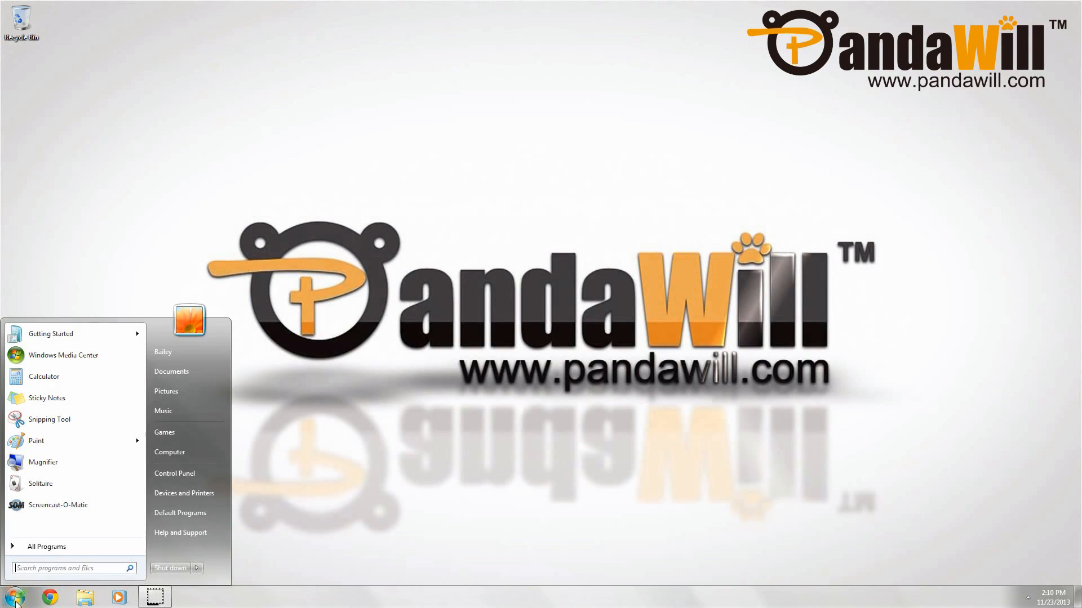
left_click(170, 452)
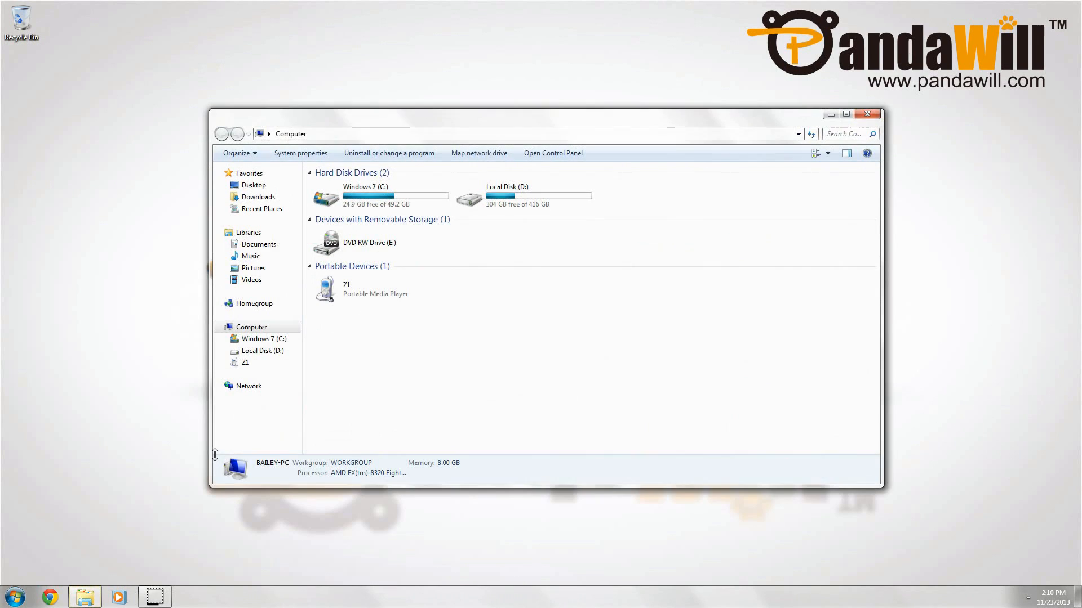
left_click(381, 290)
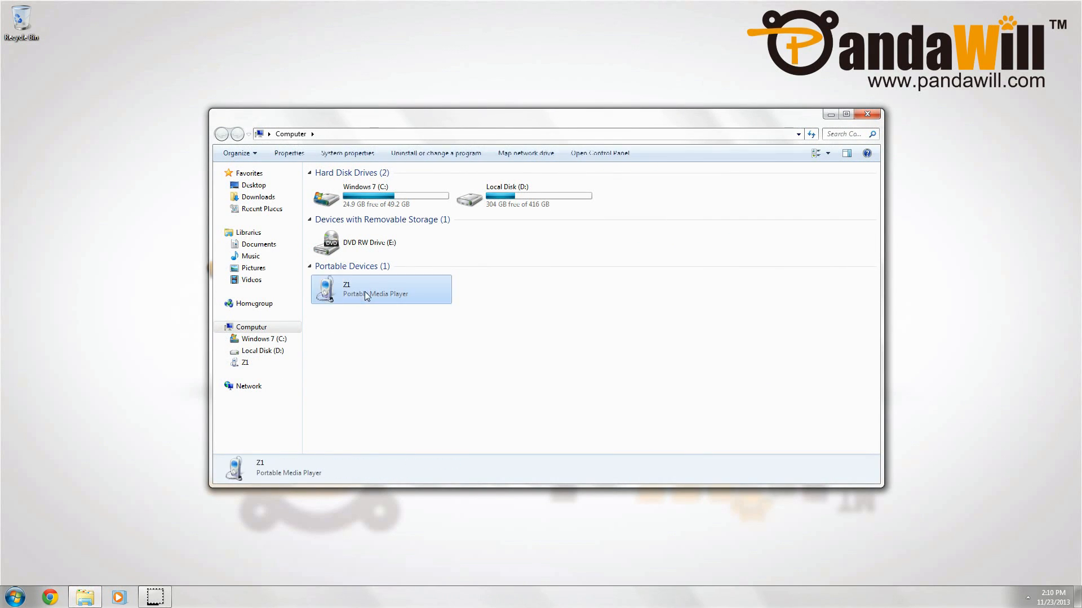
double_click(380, 290)
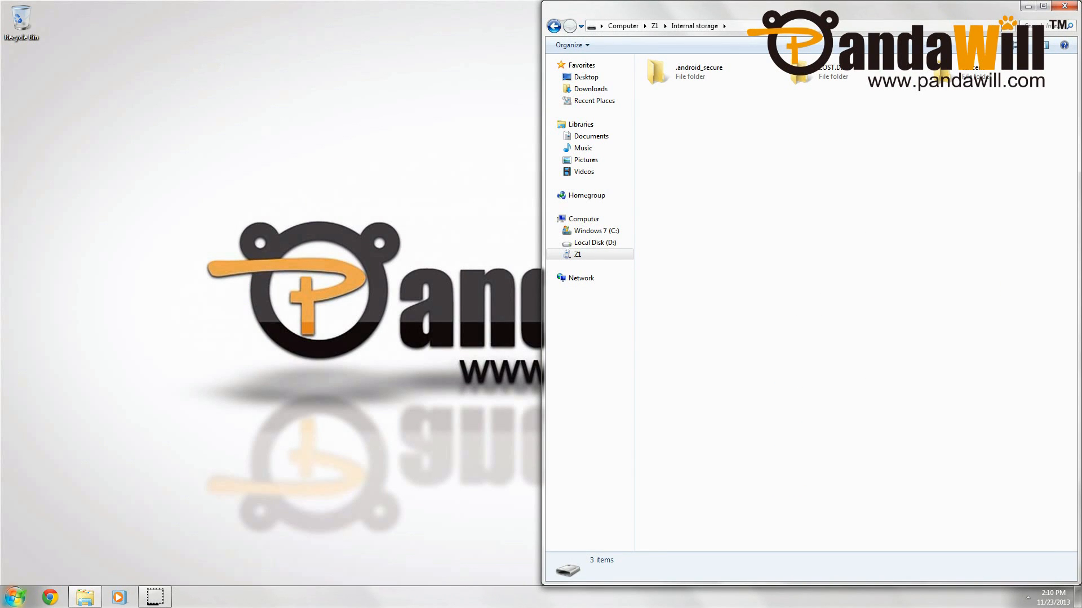
Show the Downloads folder in a second Explorer window.
right_click(85, 597)
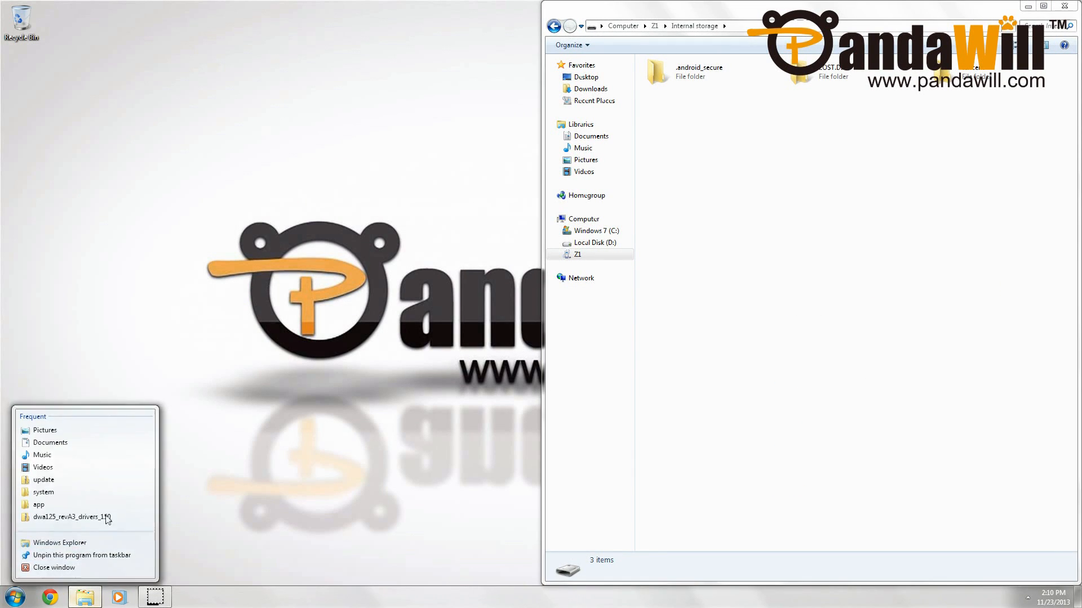
left_click(60, 543)
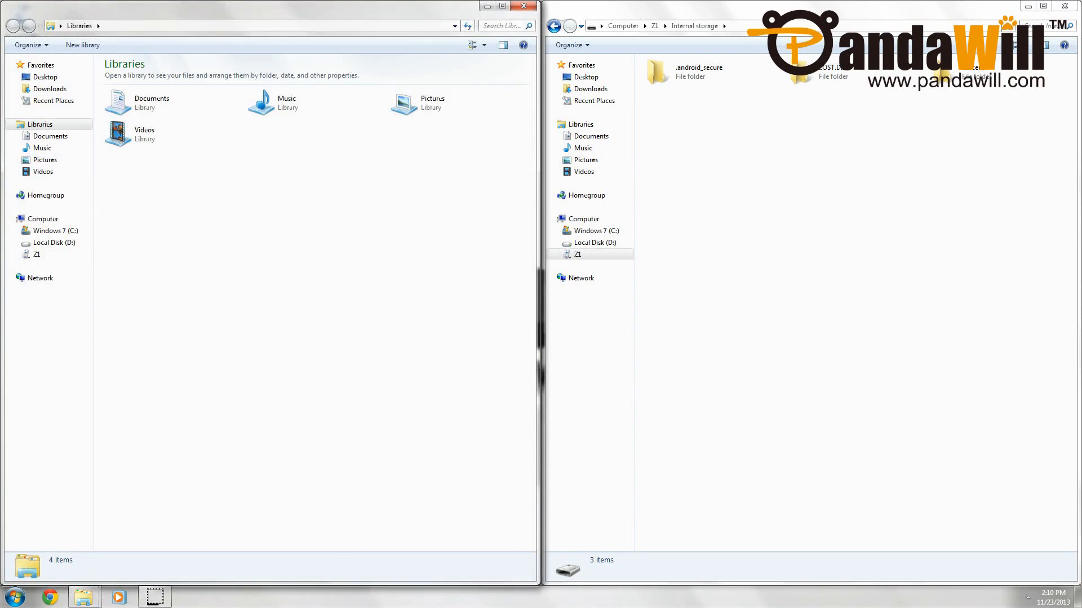
left_click(51, 88)
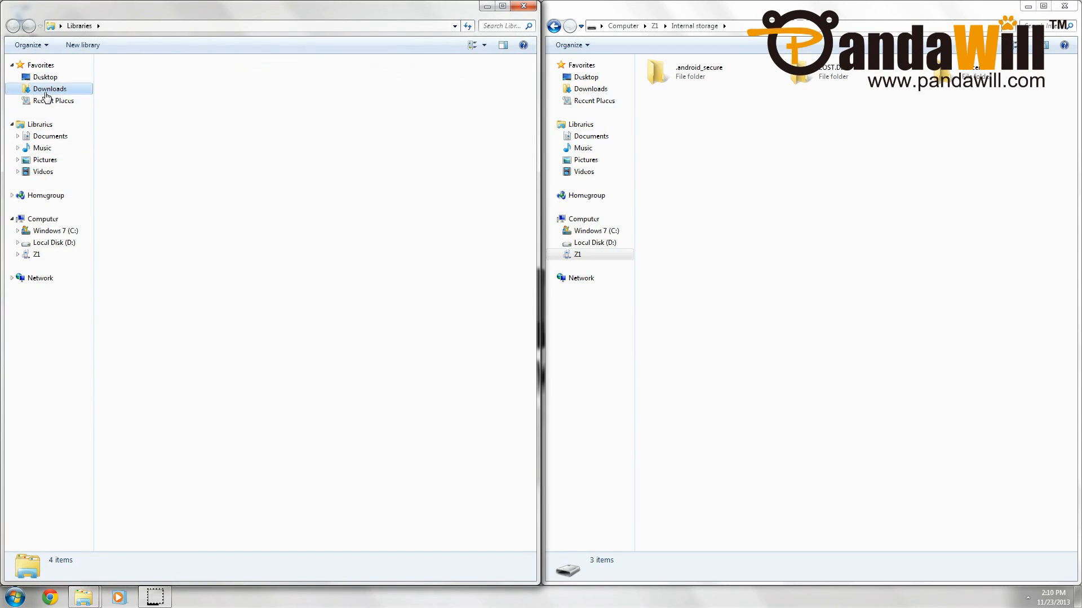
left_click(49, 88)
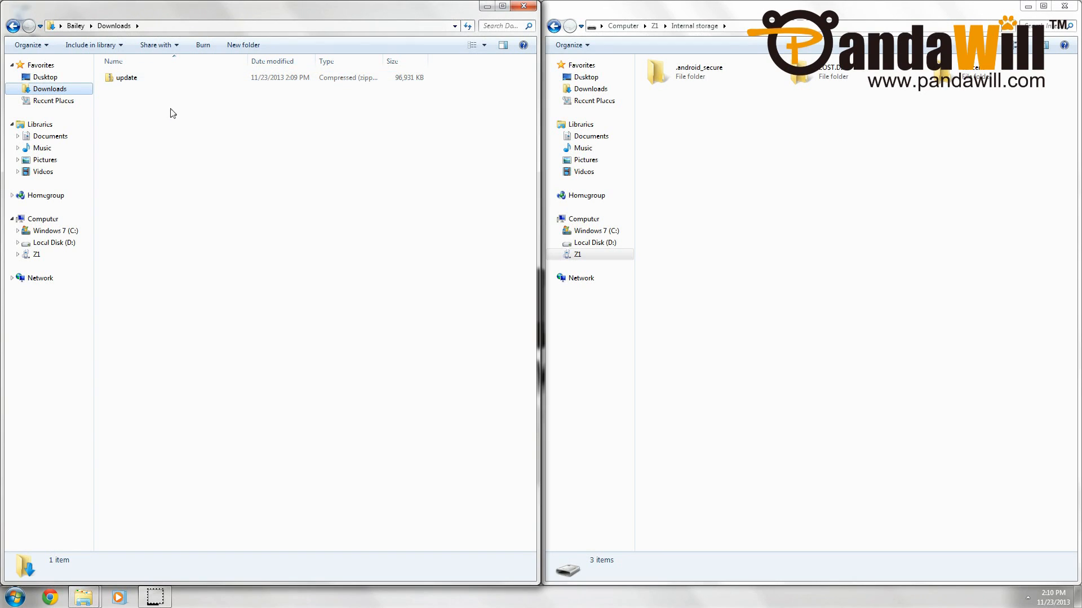
Copy update.zip into the watch's Internal storage root and close the Downloads window.
left_click(126, 78)
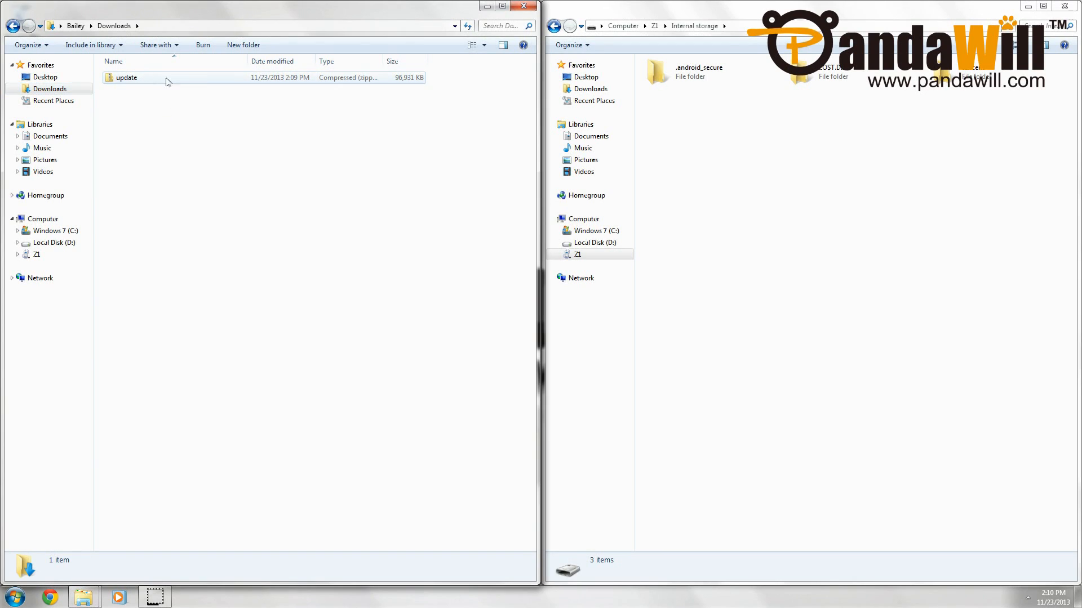
left_click(126, 78)
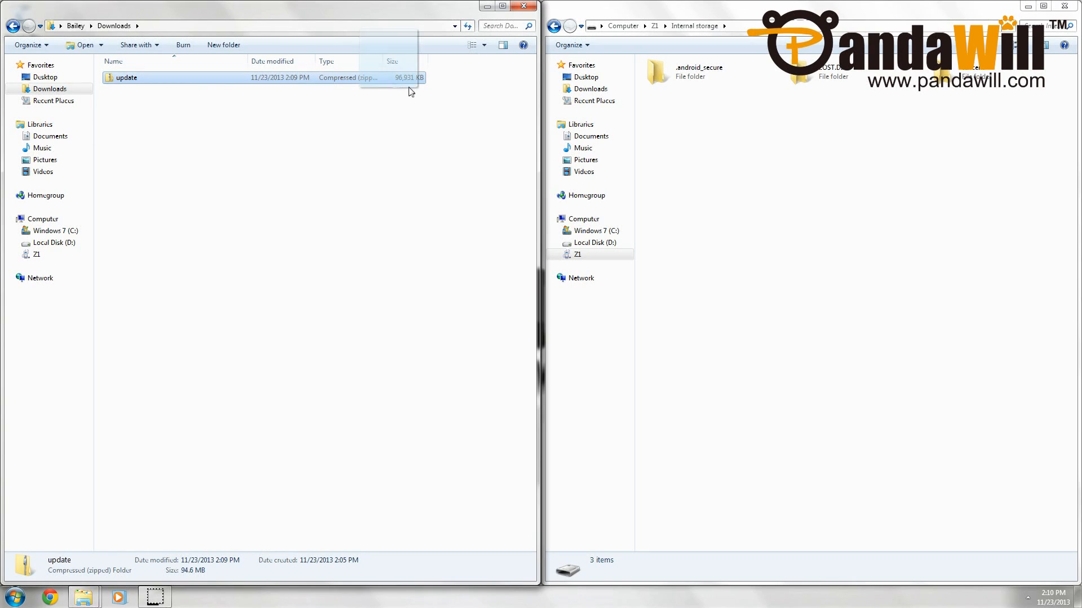
left_click_drag(124, 78, 725, 124)
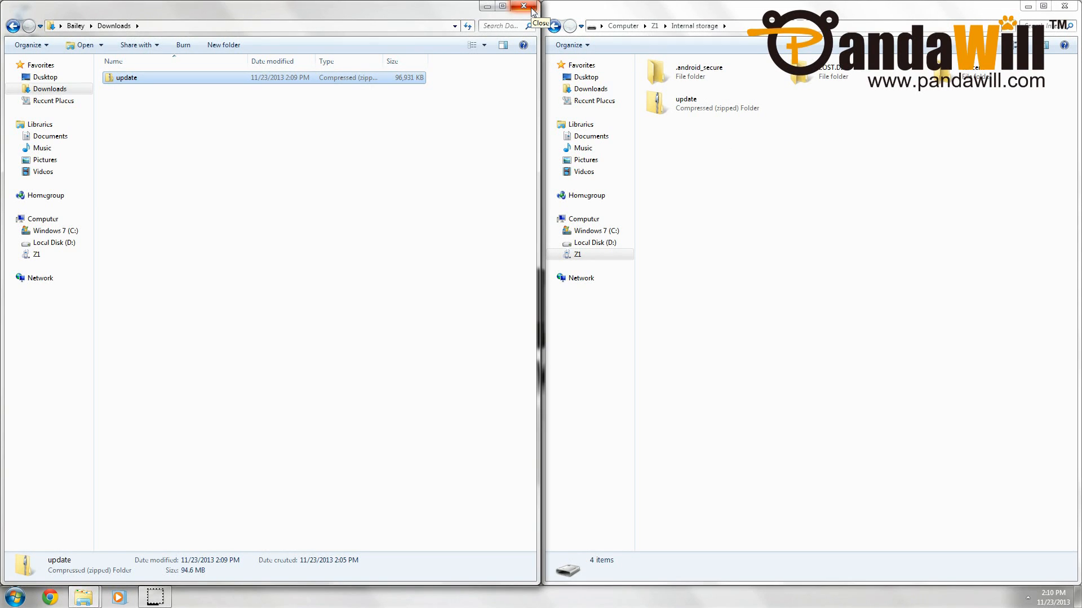
left_click(524, 5)
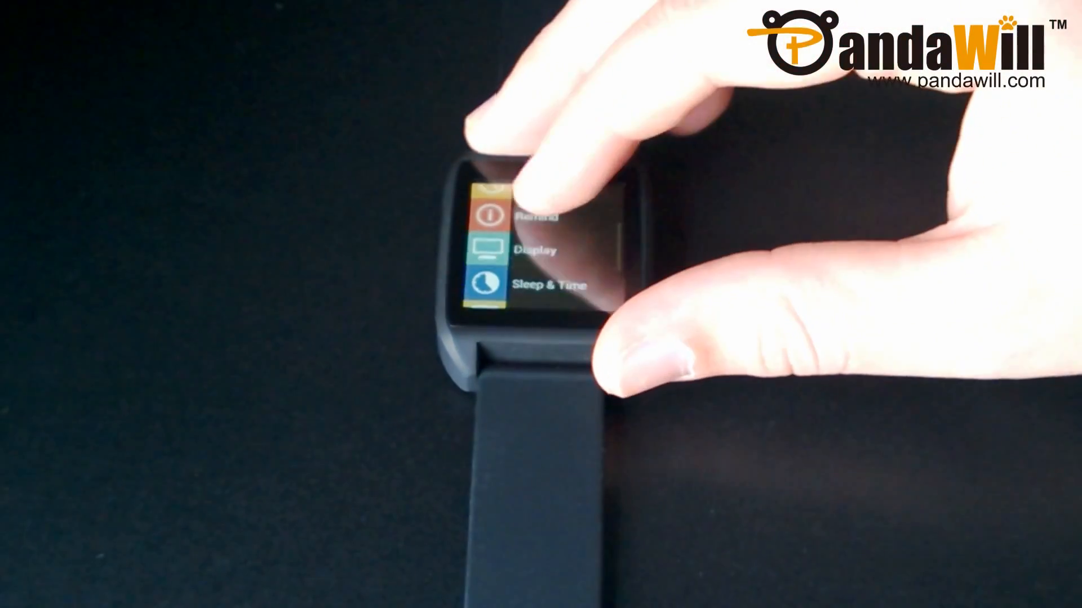
Start Firmware Upgrade on the watch and confirm installing /sdcard/update.zip.
scroll("down", 3)
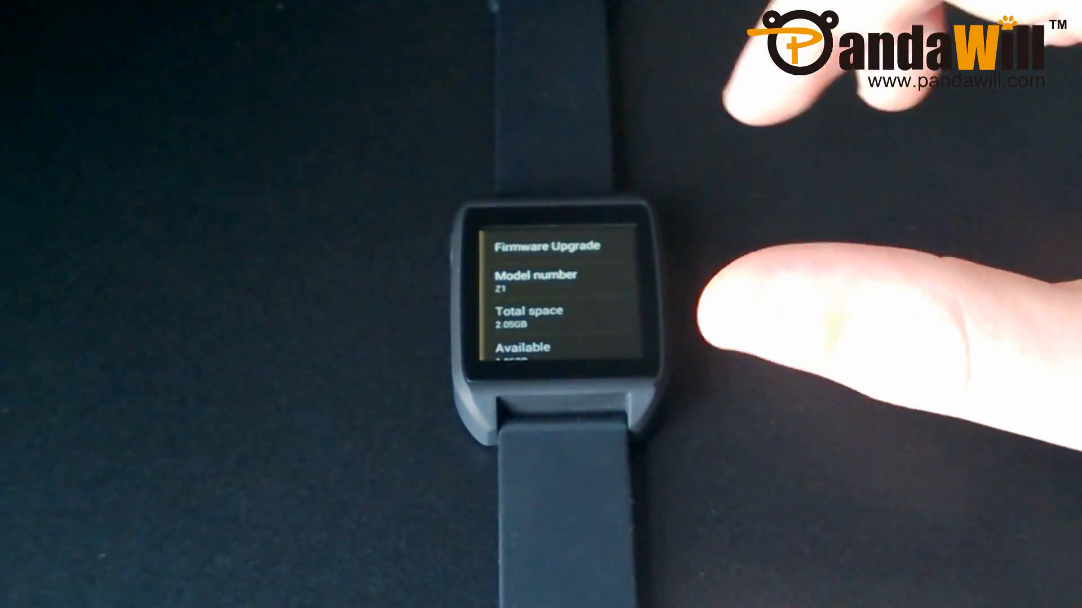
left_click(548, 246)
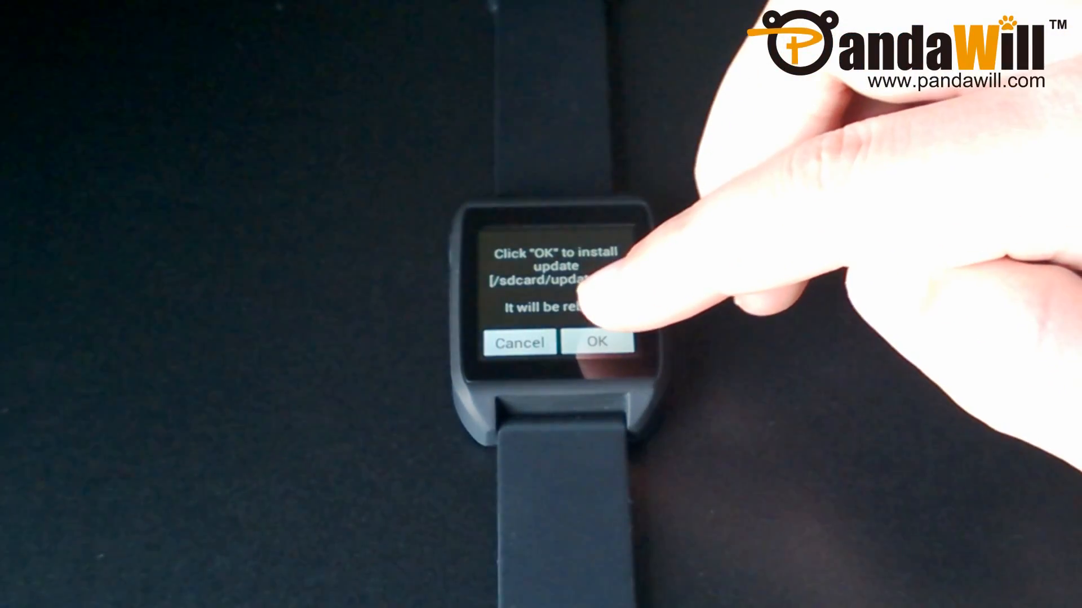
left_click(597, 342)
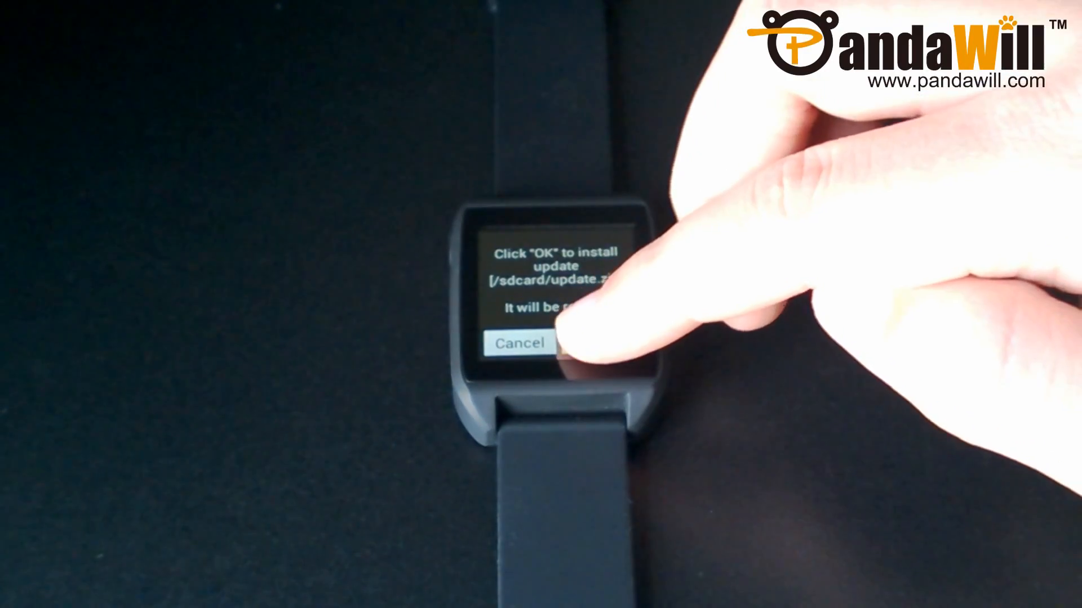